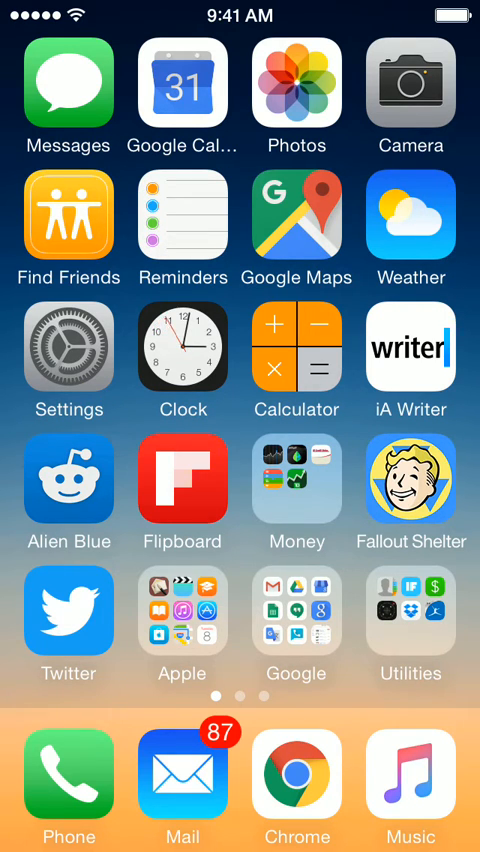
Step: Open today's 3:01 PM home-screen screenshot in Photos and scroll through it
click(296, 86)
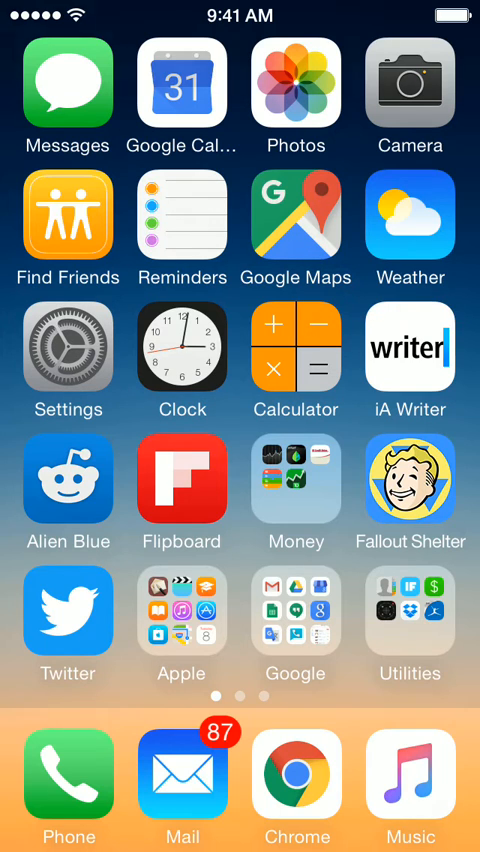
scroll(down, 3)
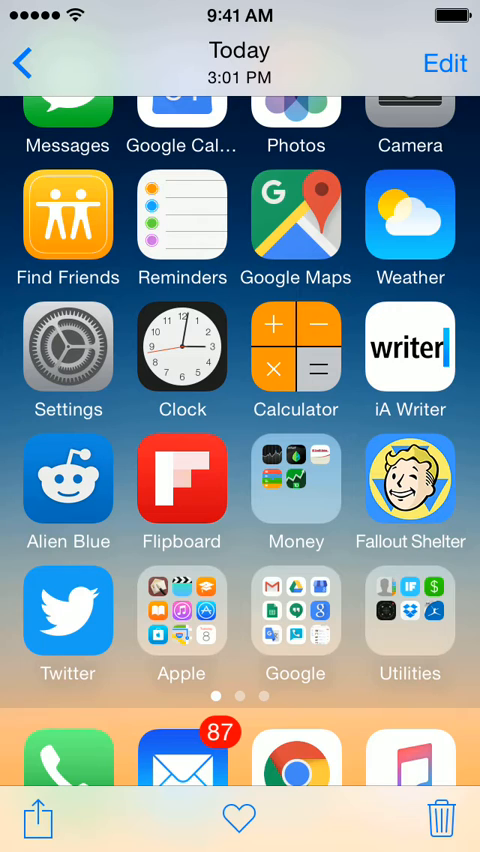